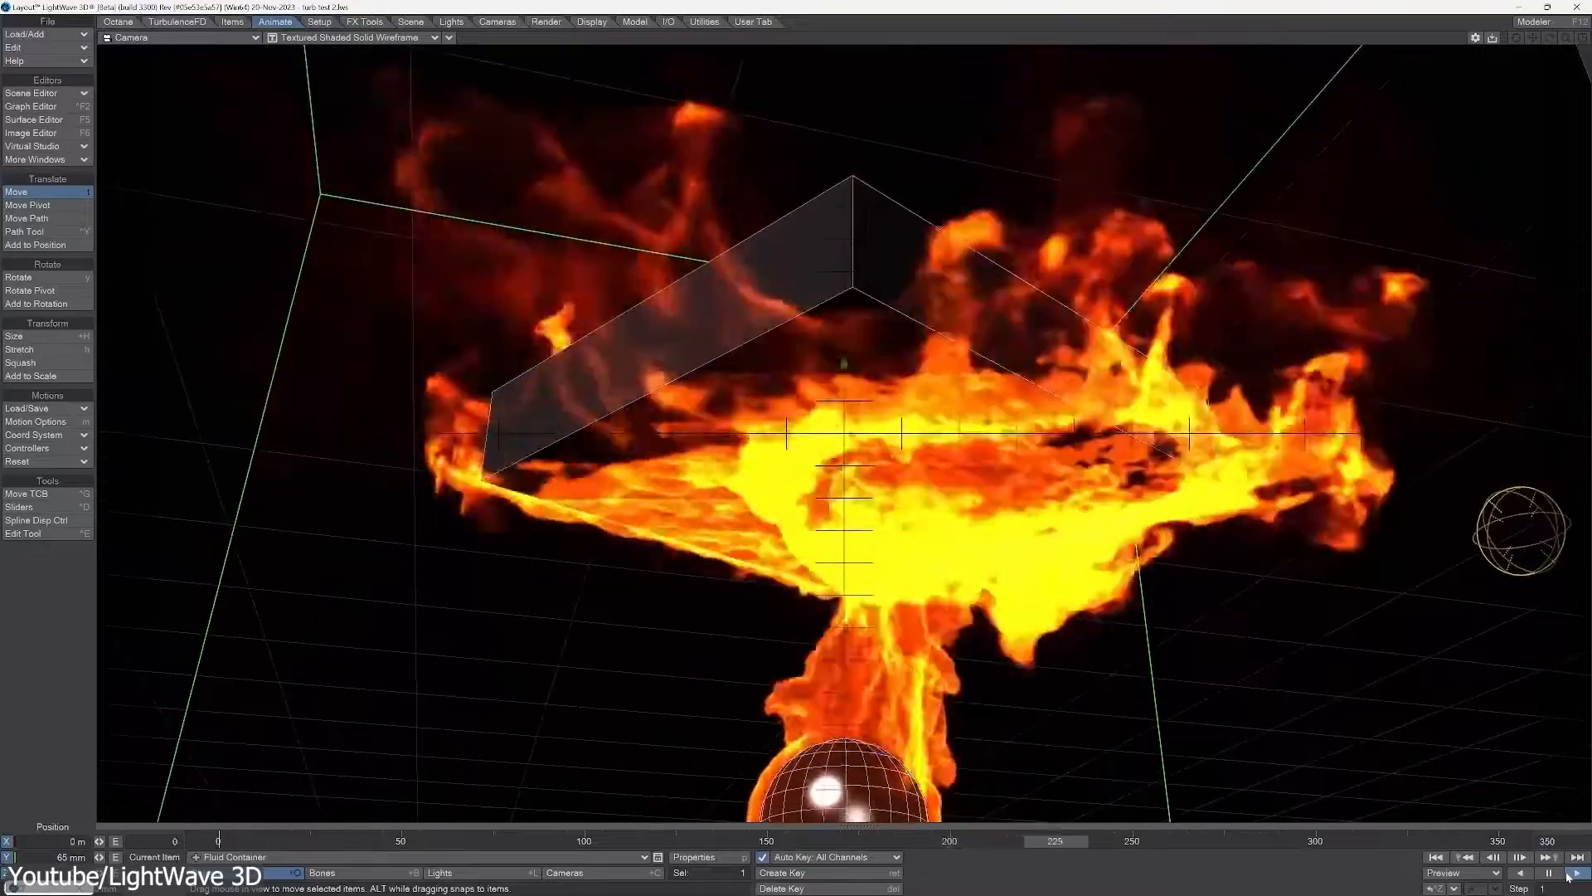
Connect a Boolean node so the cube mesh combines with the sphere meshes on its faces.
{"action": "left_click", "coordinate": [1550, 871]}
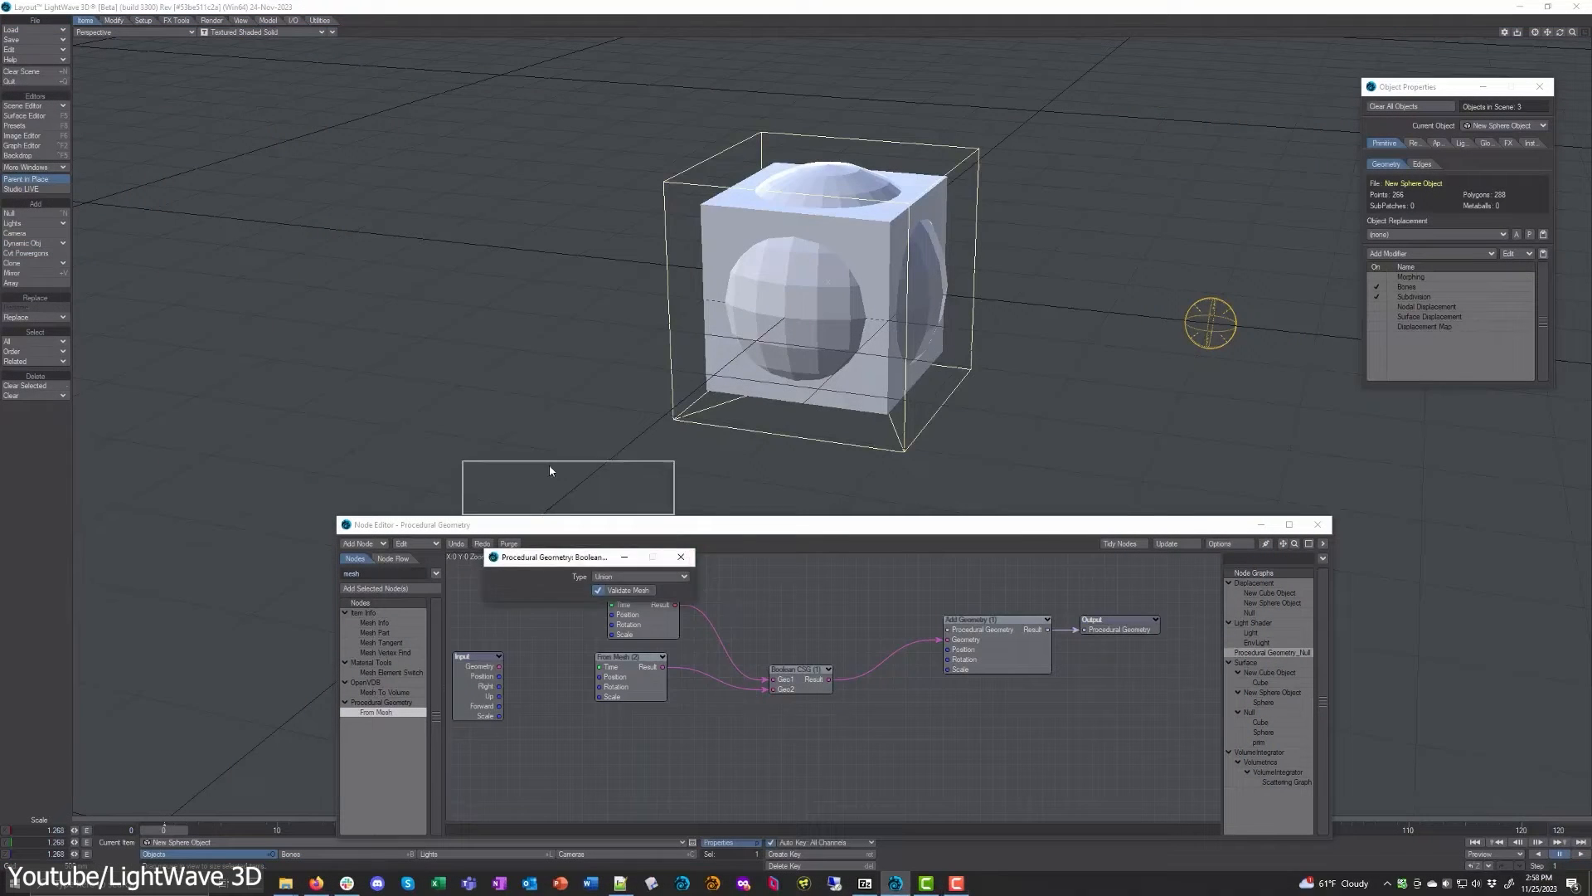
Chain Spline Geometry, L-System and For Loop nodes into Add Instances to build the Sierpinski fence.
{"action": "left_click", "coordinate": [640, 576]}
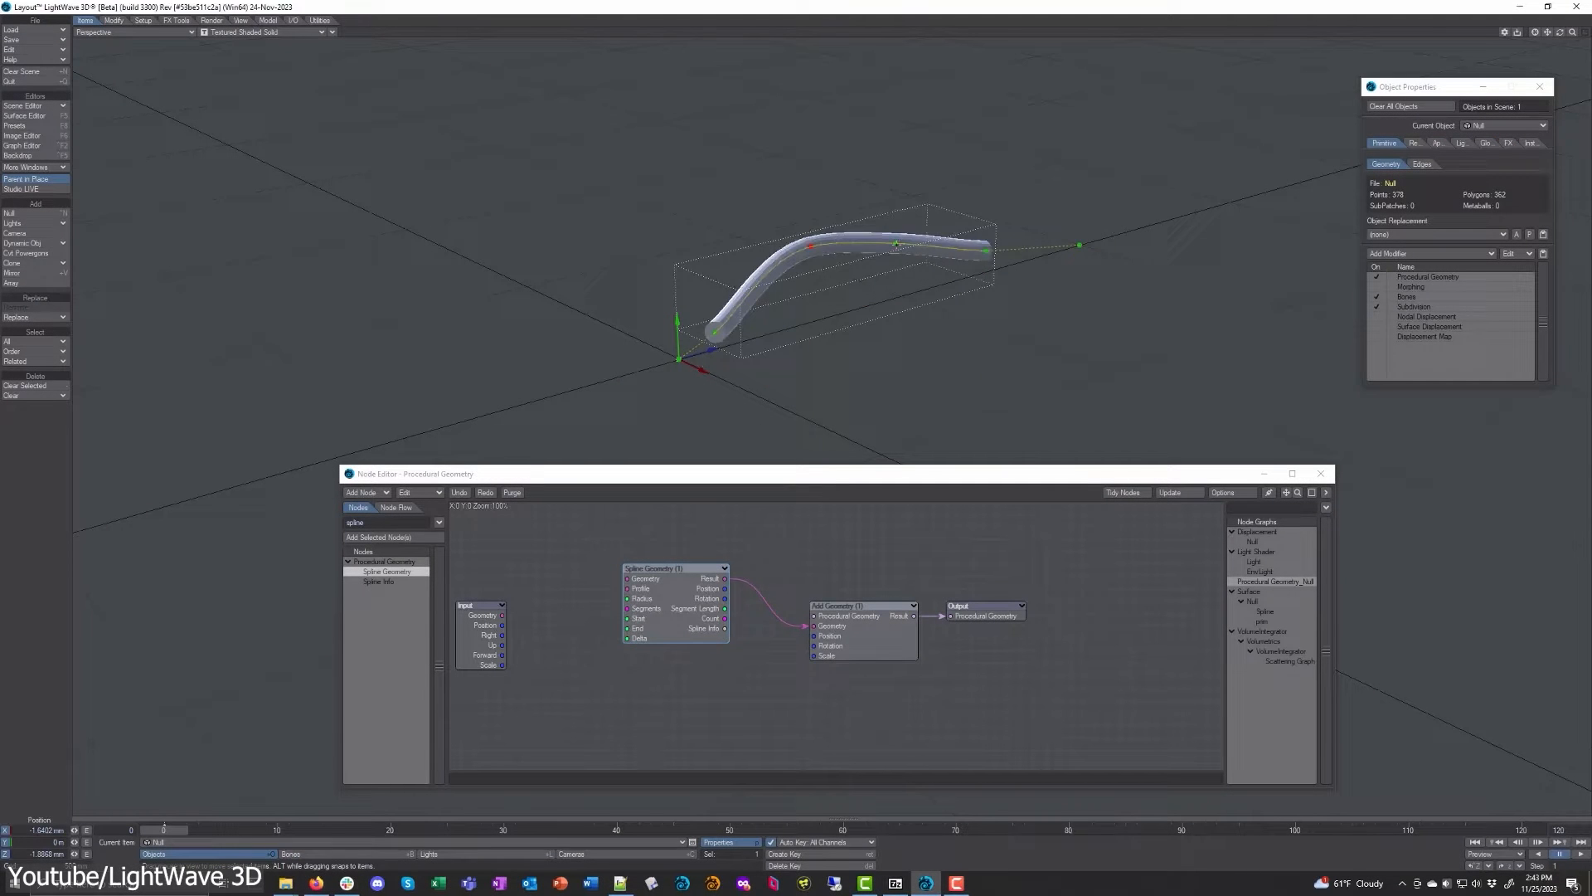
{"action": "right_click", "coordinate": [779, 258]}
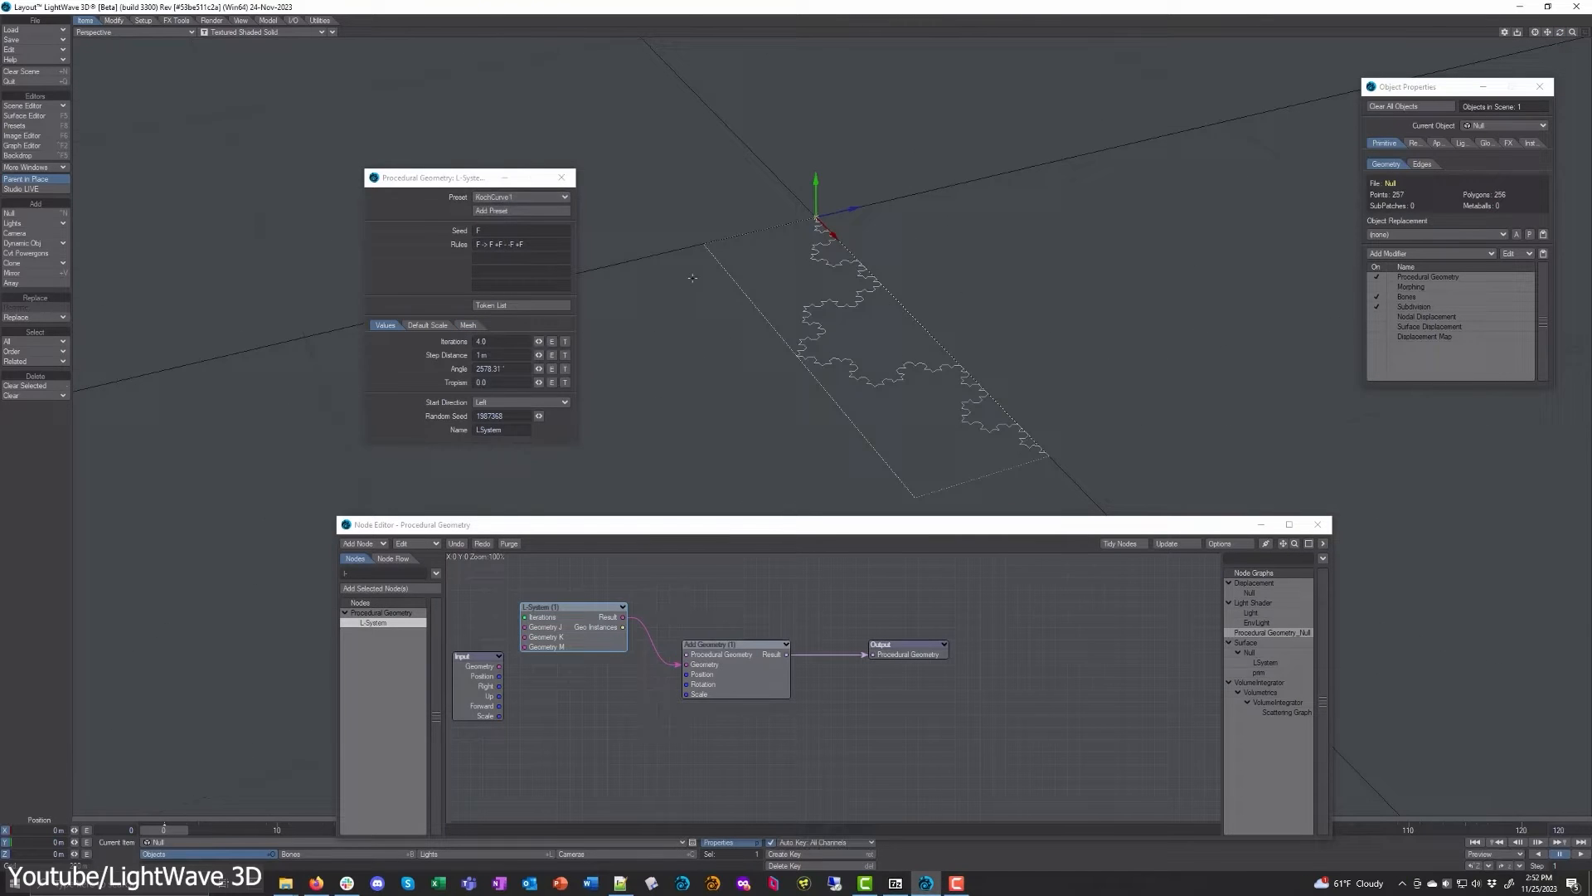
{"action": "left_click", "coordinate": [545, 196]}
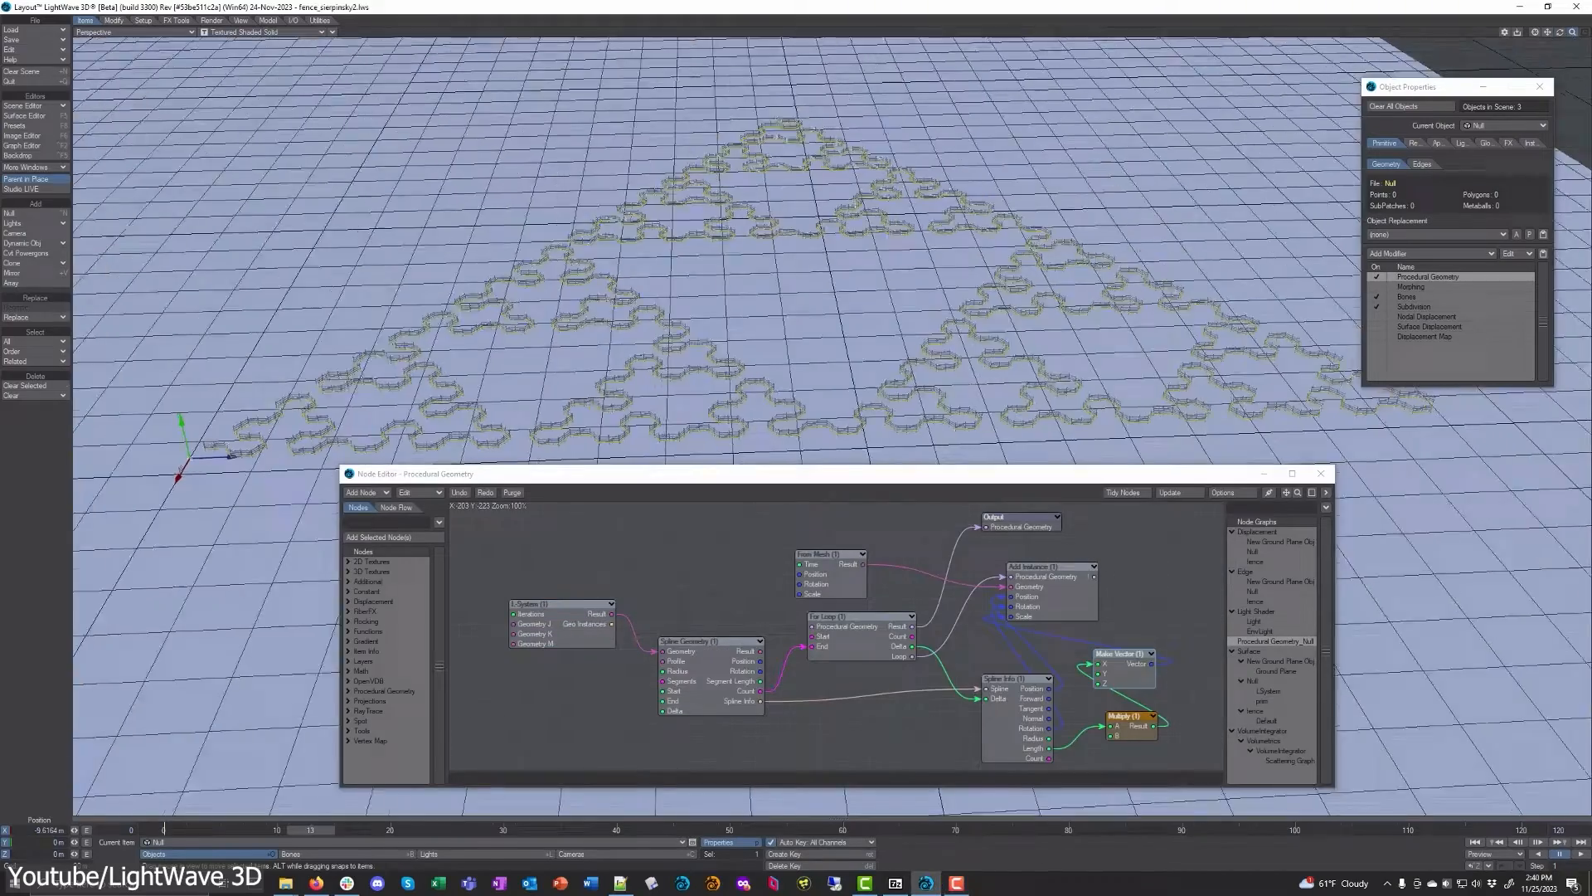
{"action": "left_click", "coordinate": [1174, 493]}
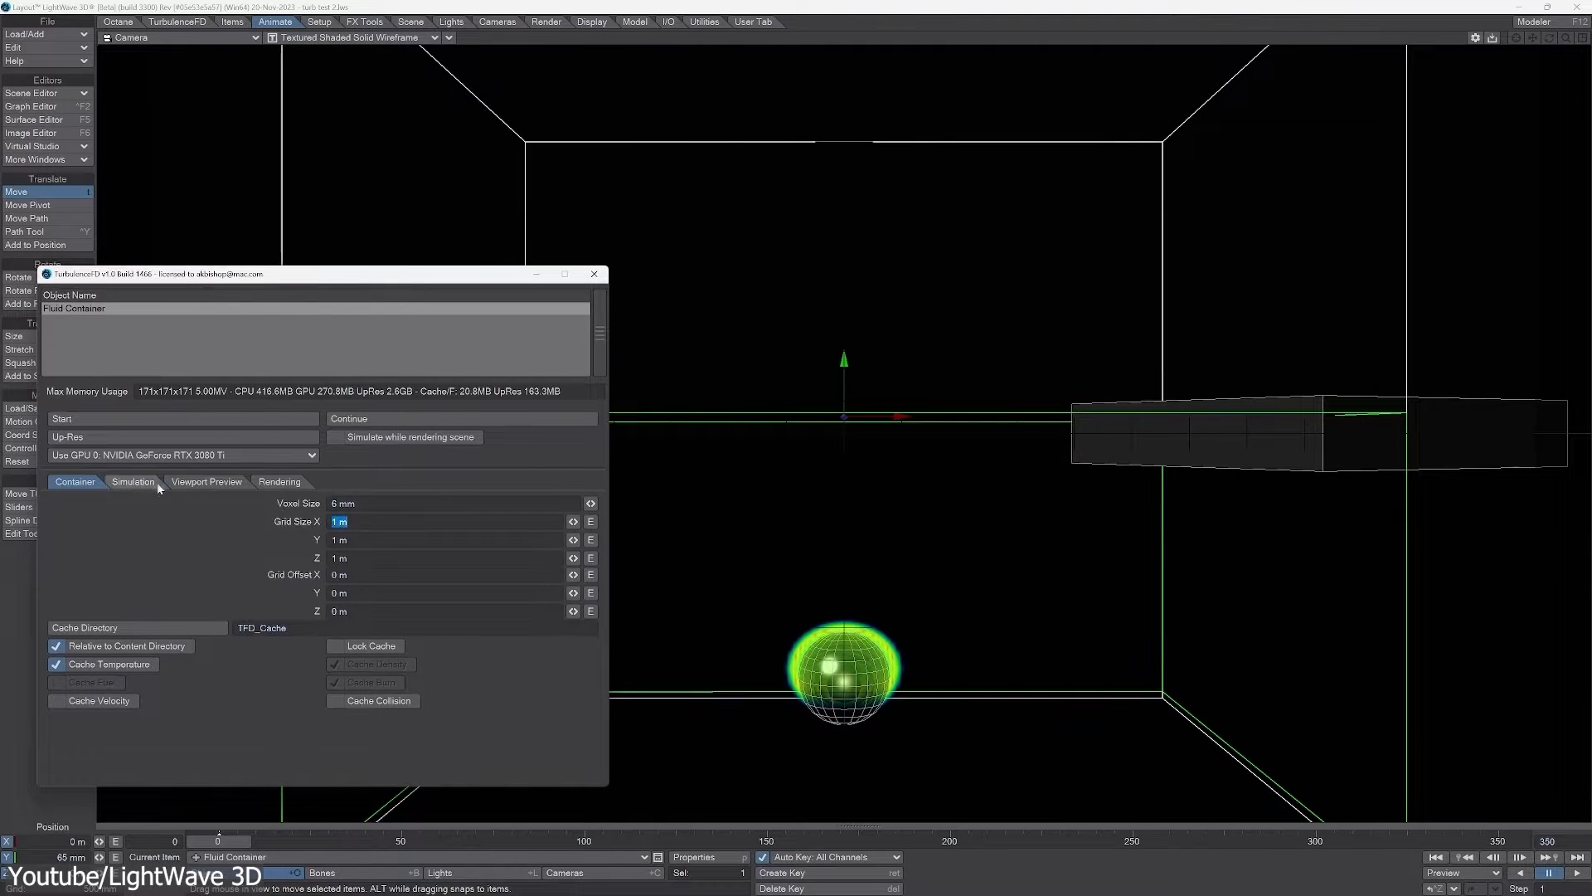
Review the fluid container's Velocity, Vorticity, Turbulence, Density and Temperature simulation settings with temperature active.
{"action": "left_click", "coordinate": [133, 481]}
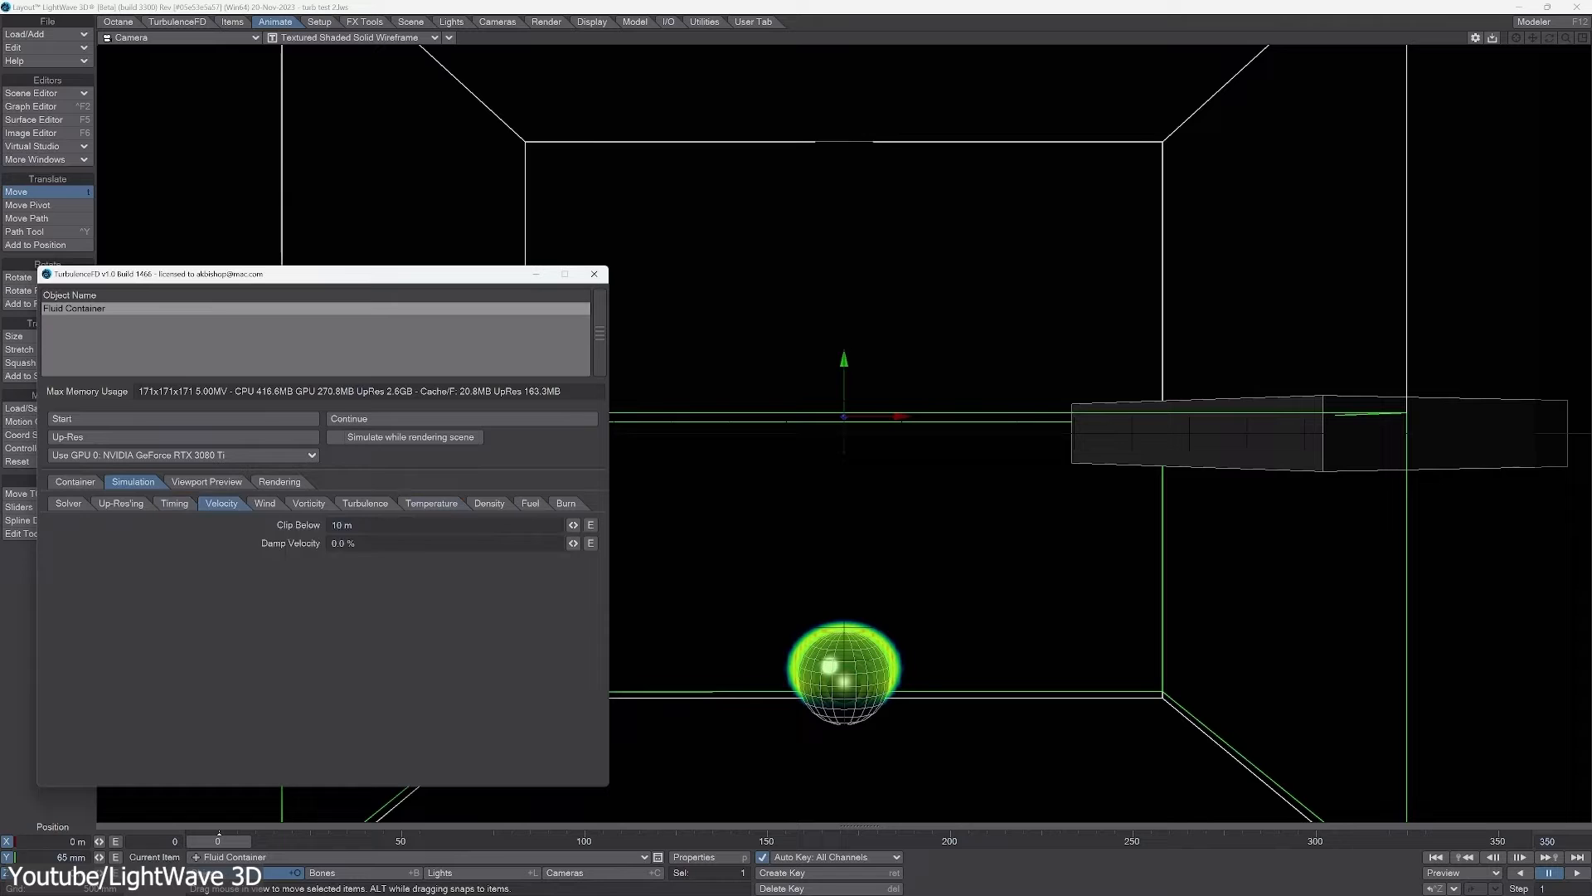
{"action": "left_click", "coordinate": [308, 502]}
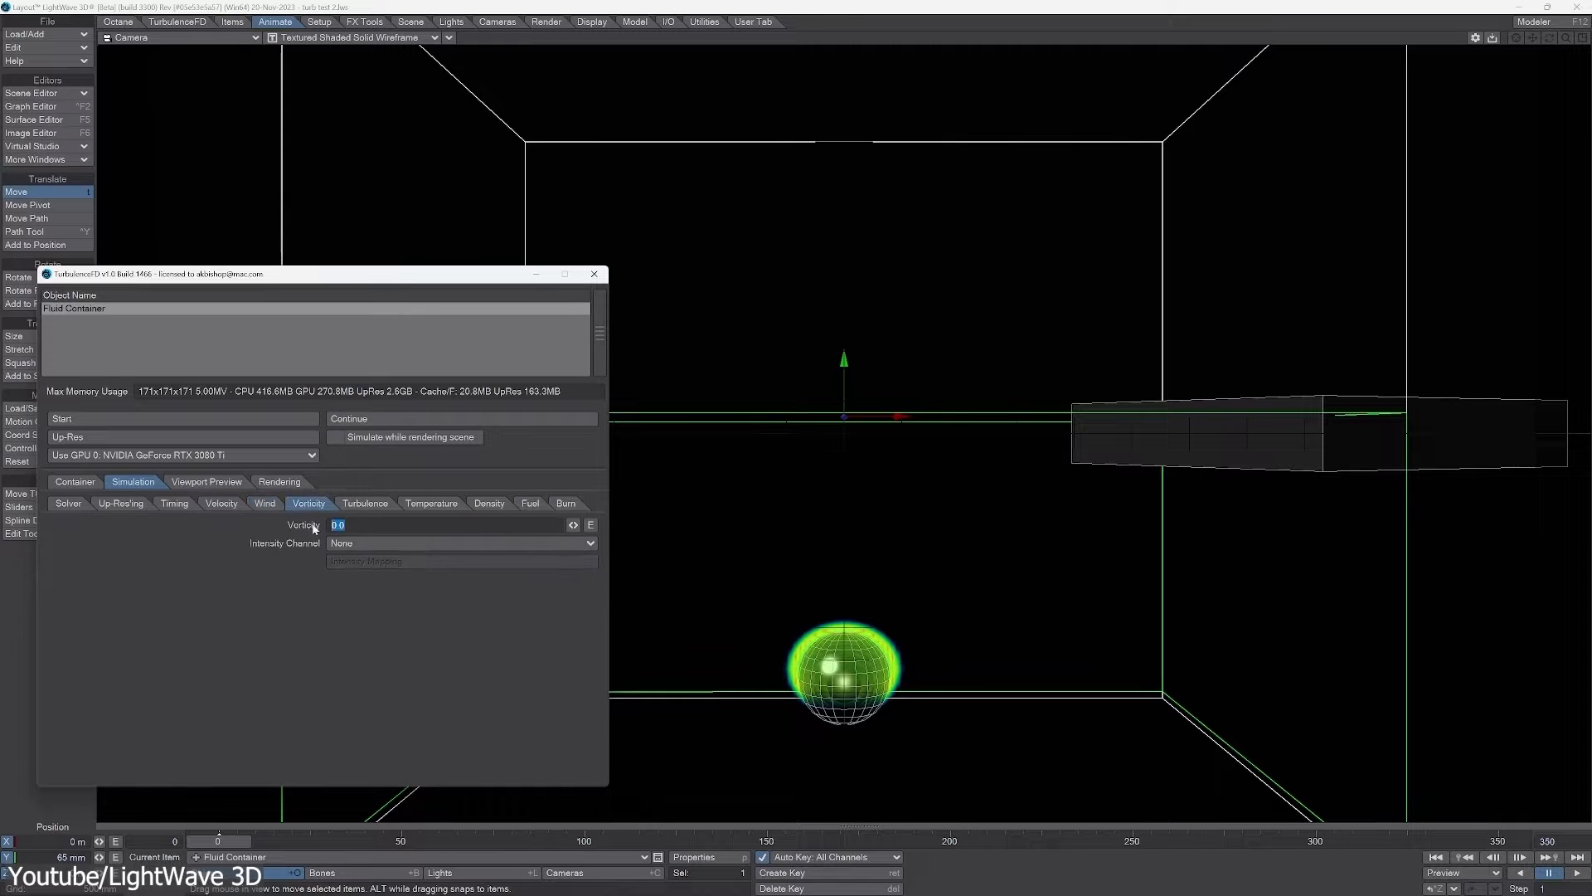
{"action": "left_click", "coordinate": [363, 505]}
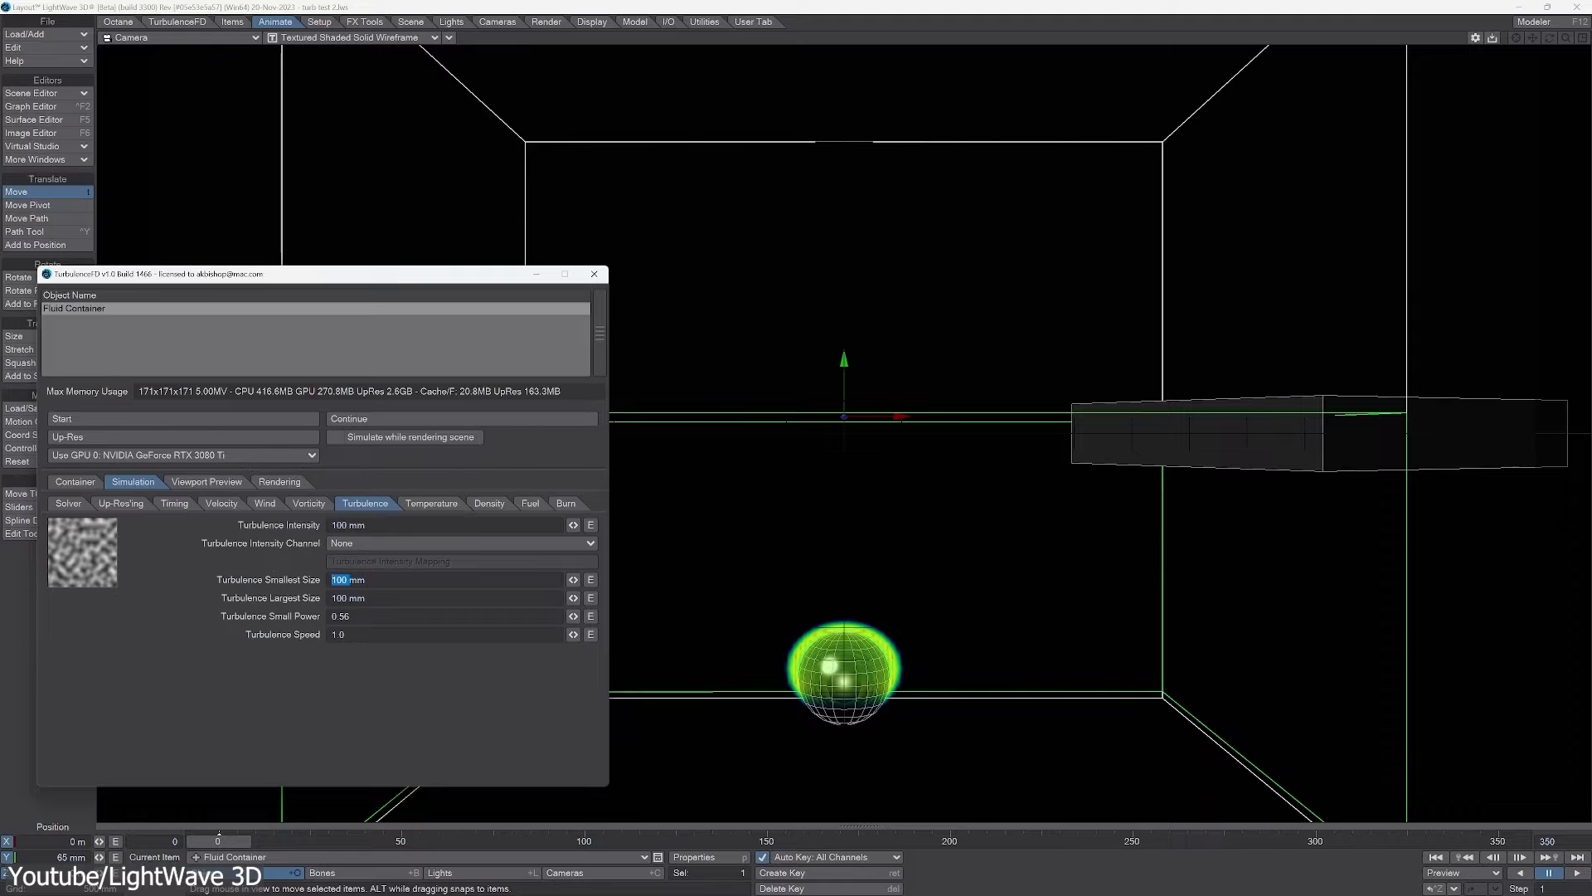
{"action": "left_click", "coordinate": [488, 502]}
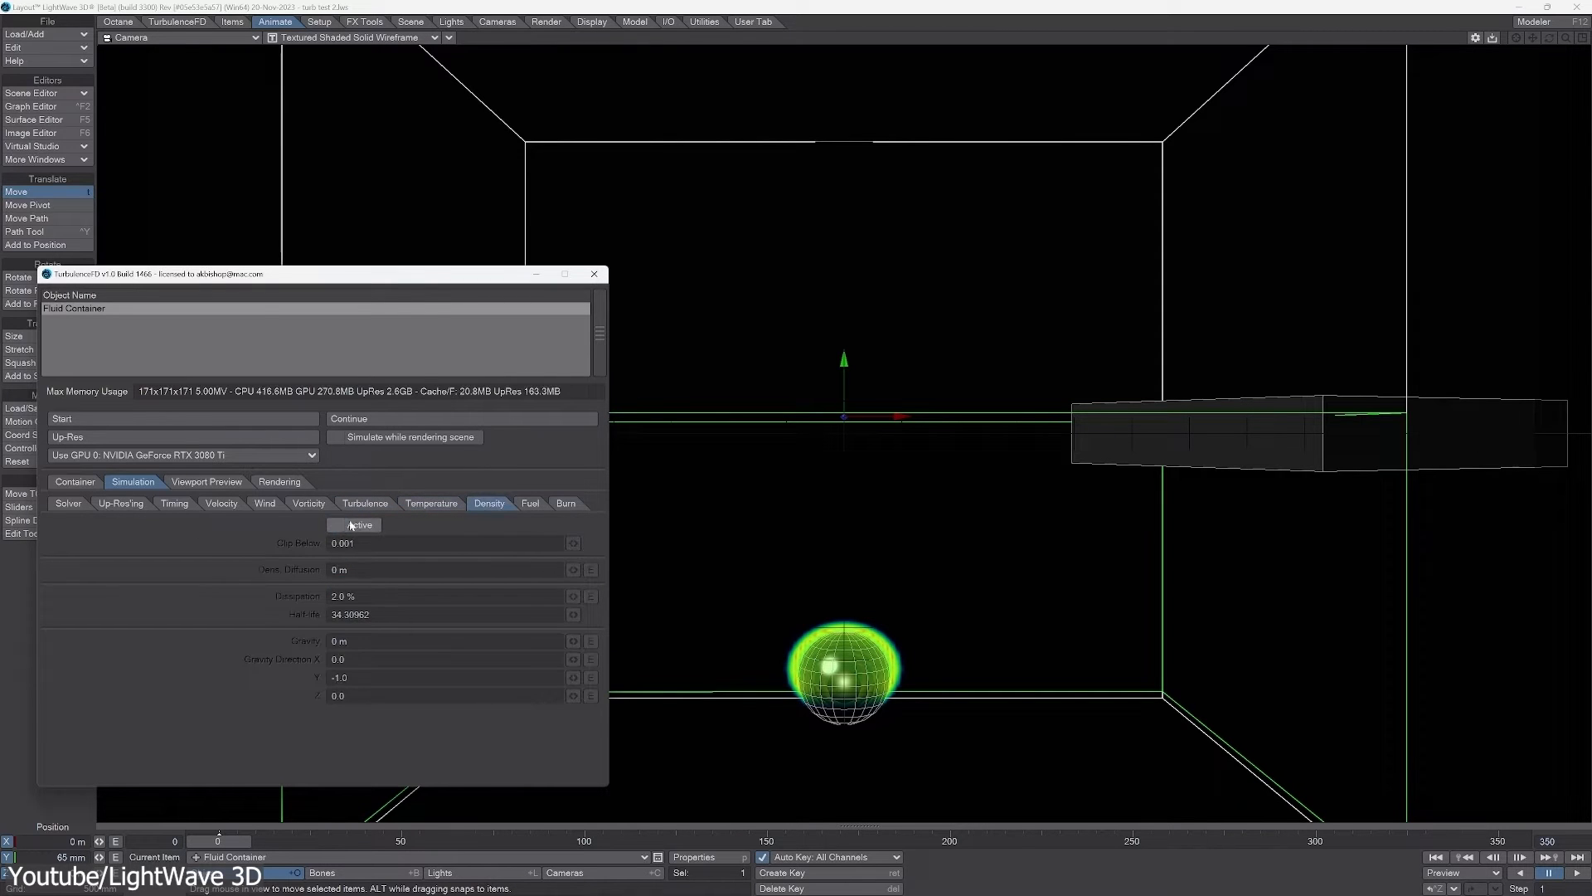
{"action": "left_click", "coordinate": [431, 502]}
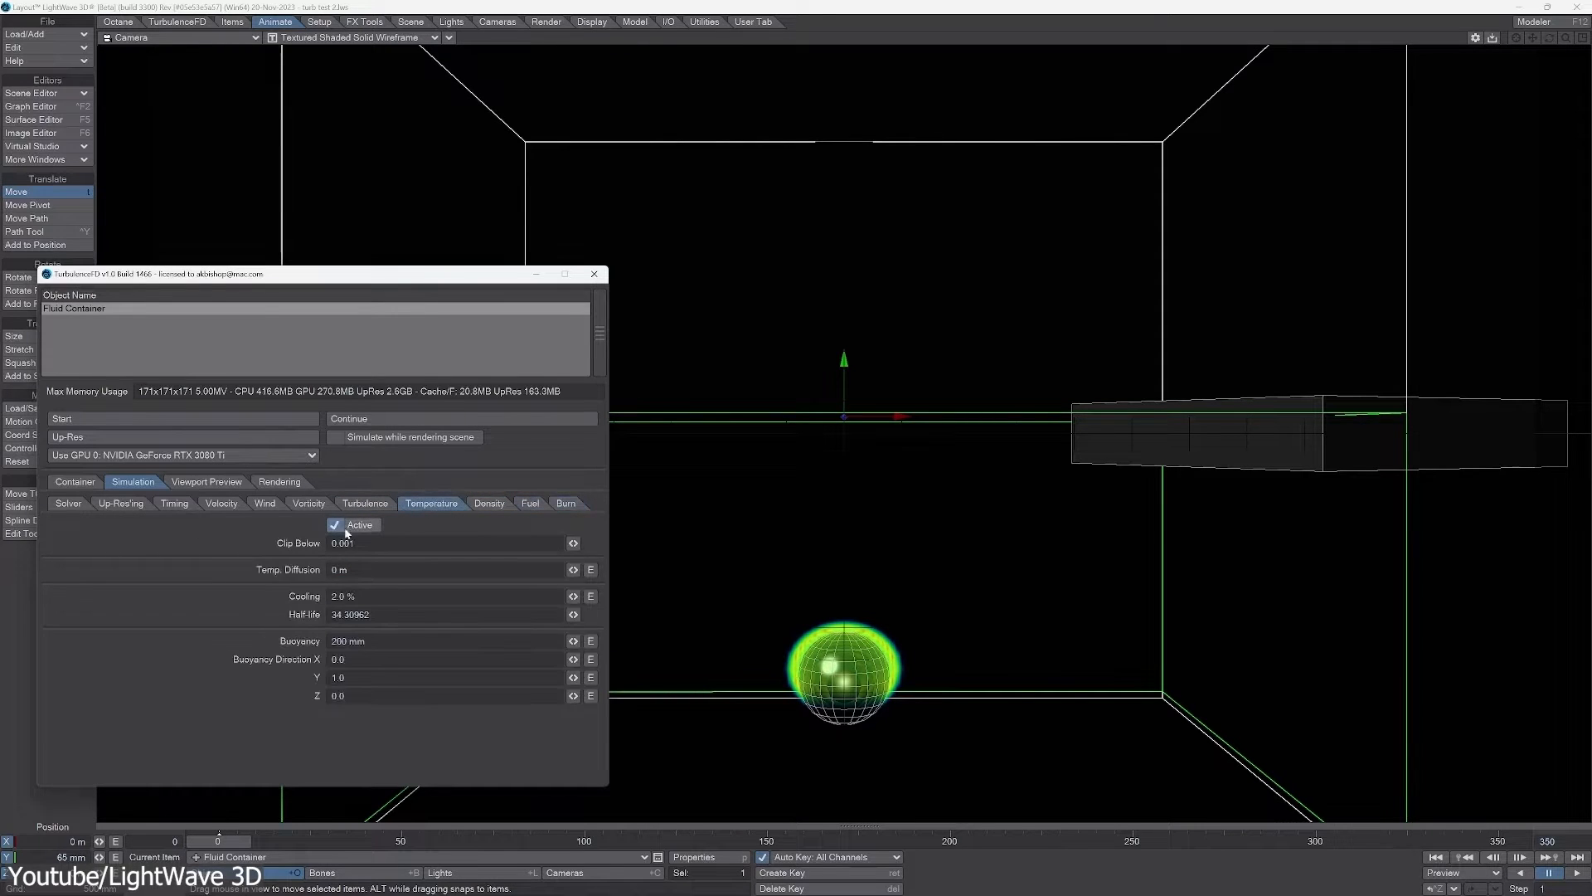
{"action": "left_click", "coordinate": [205, 481]}
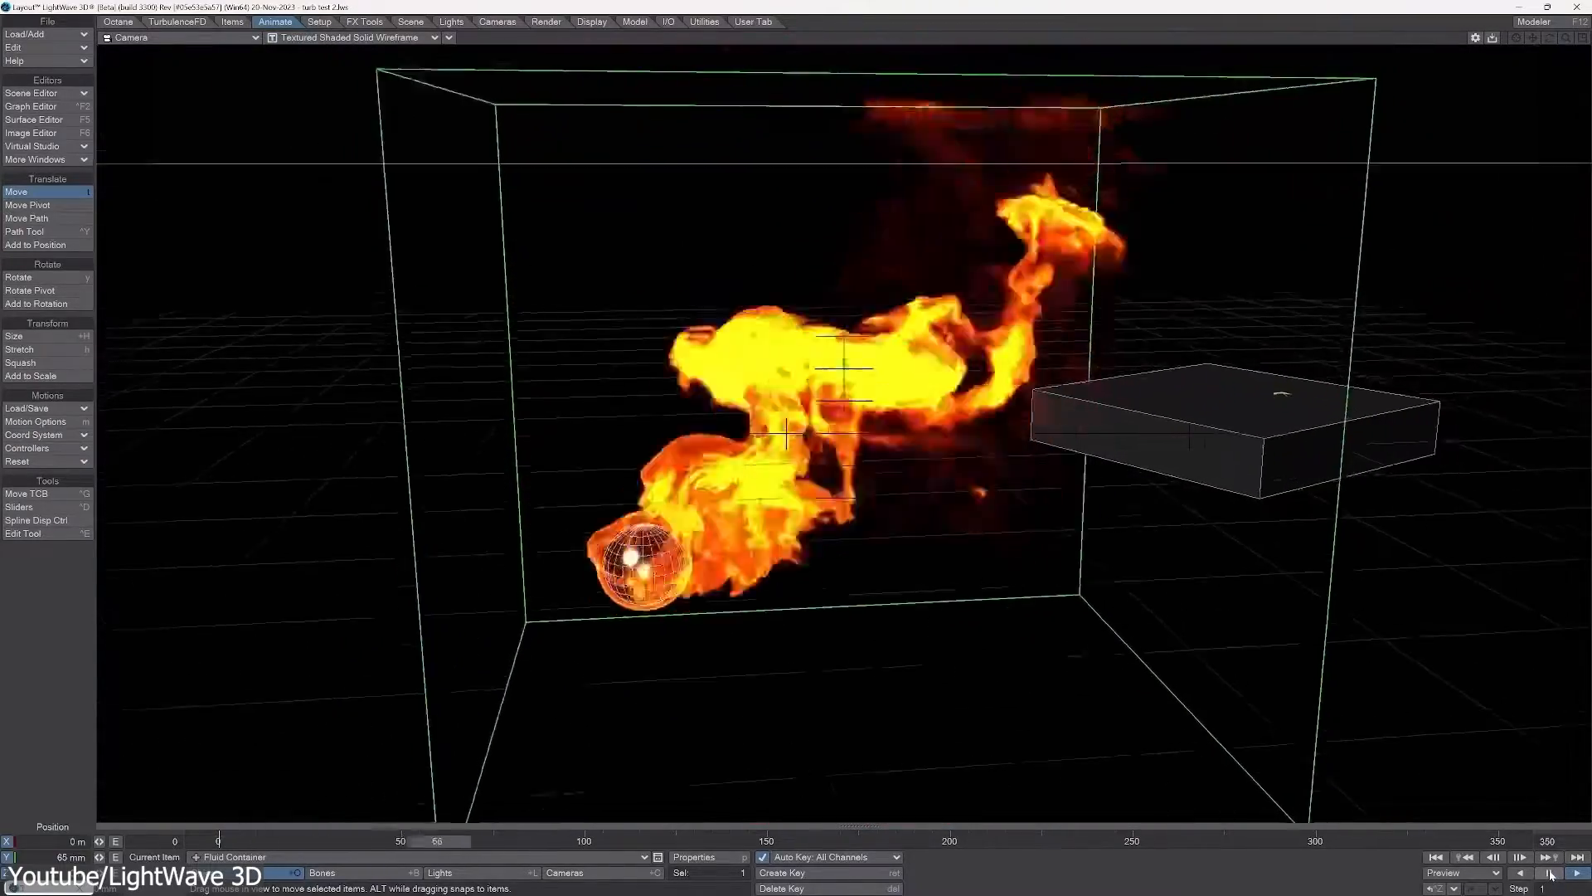
Play back the TurbulenceFD simulation so fire trails from the moving sphere toward the slab.
{"action": "left_click", "coordinate": [1549, 856]}
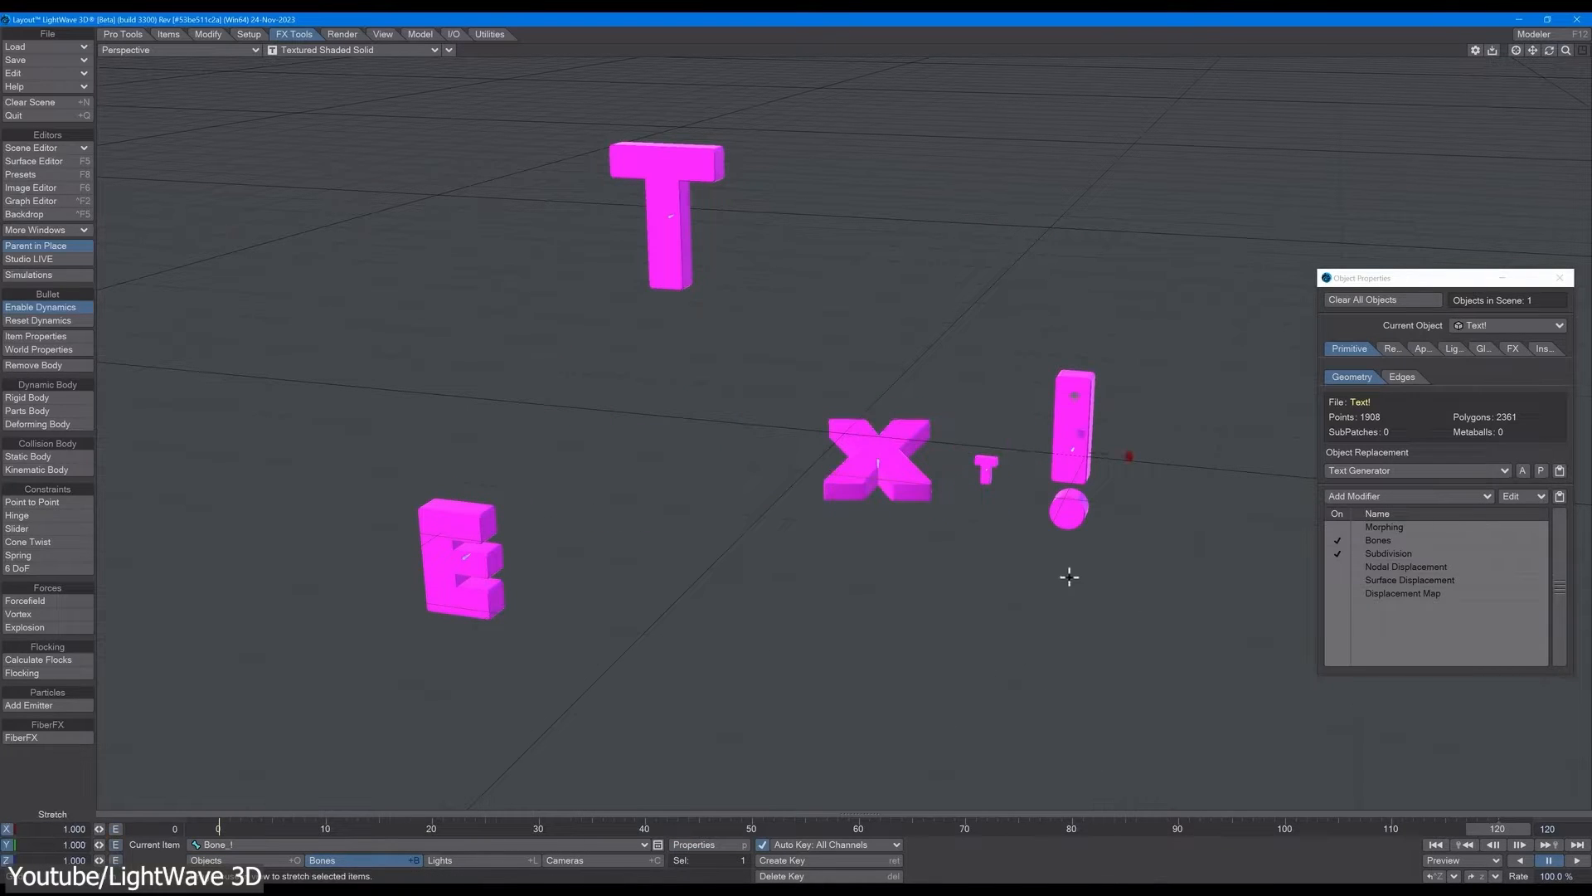
Show the Text object's five letter bones and their keys in the Scene Editor dope sheet.
{"action": "left_click", "coordinate": [30, 147]}
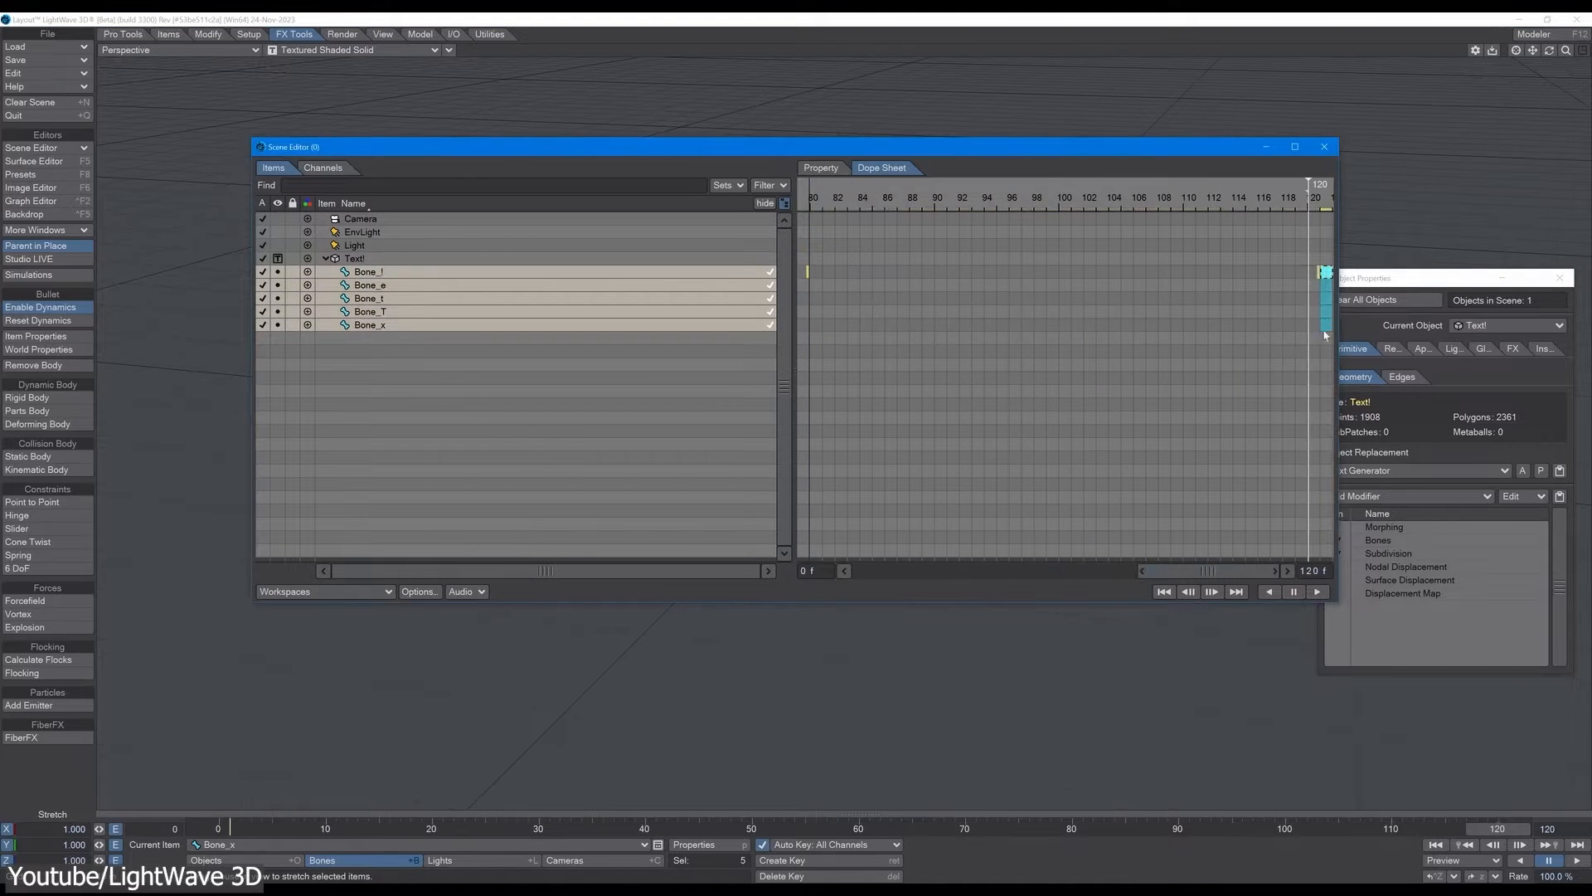
{"action": "left_click", "coordinate": [1324, 146]}
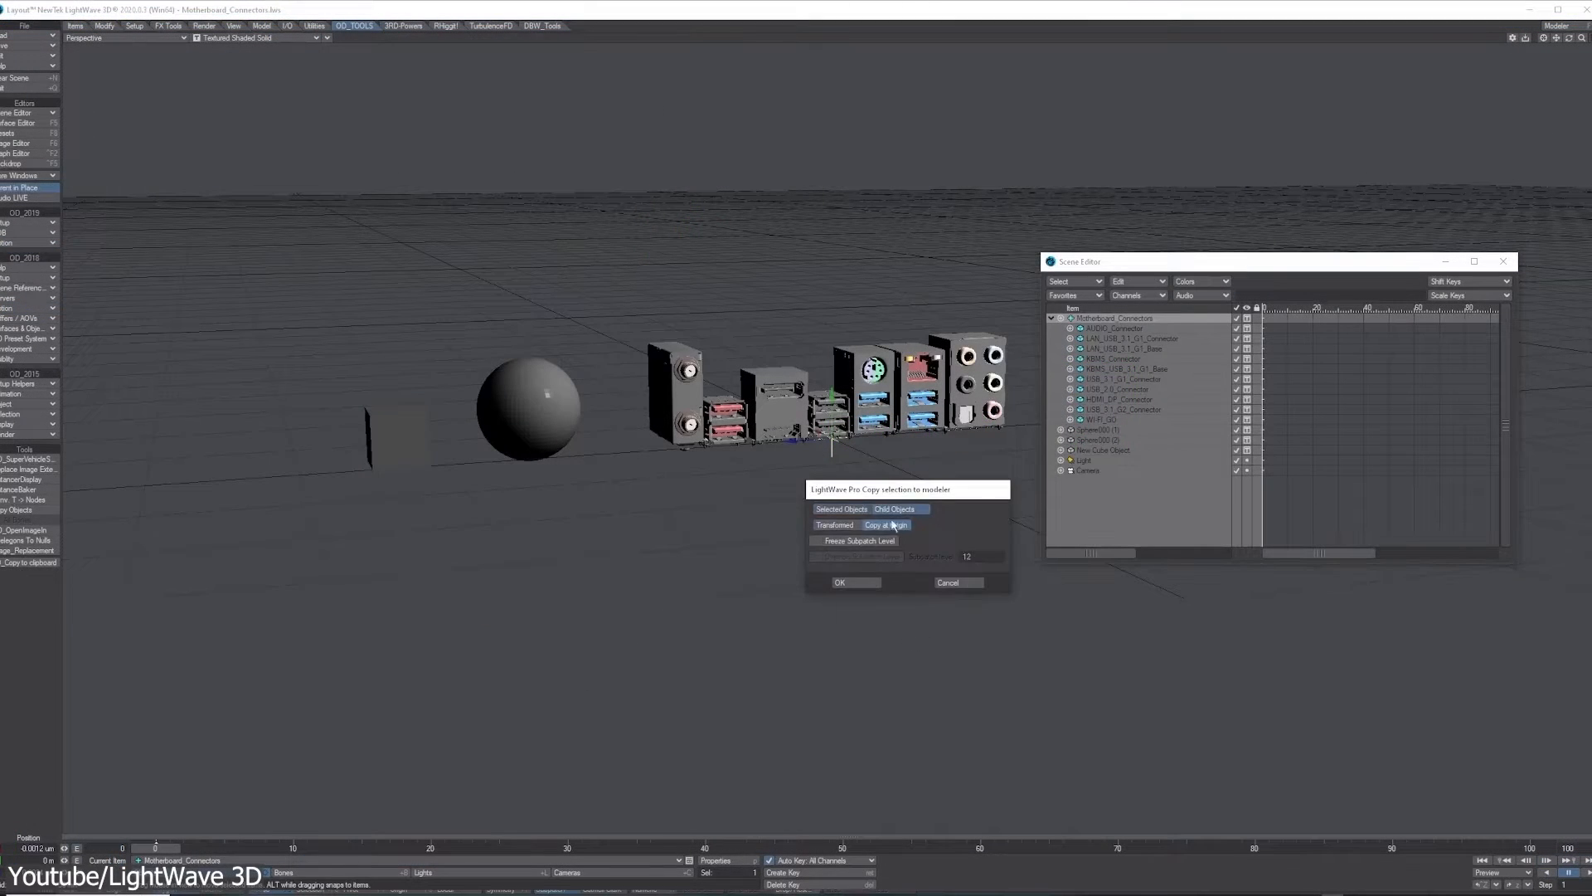
Copy the connector objects to Modeler with Freeze Subpatch Level on, overwriting the existing file.
{"action": "left_click", "coordinate": [839, 582]}
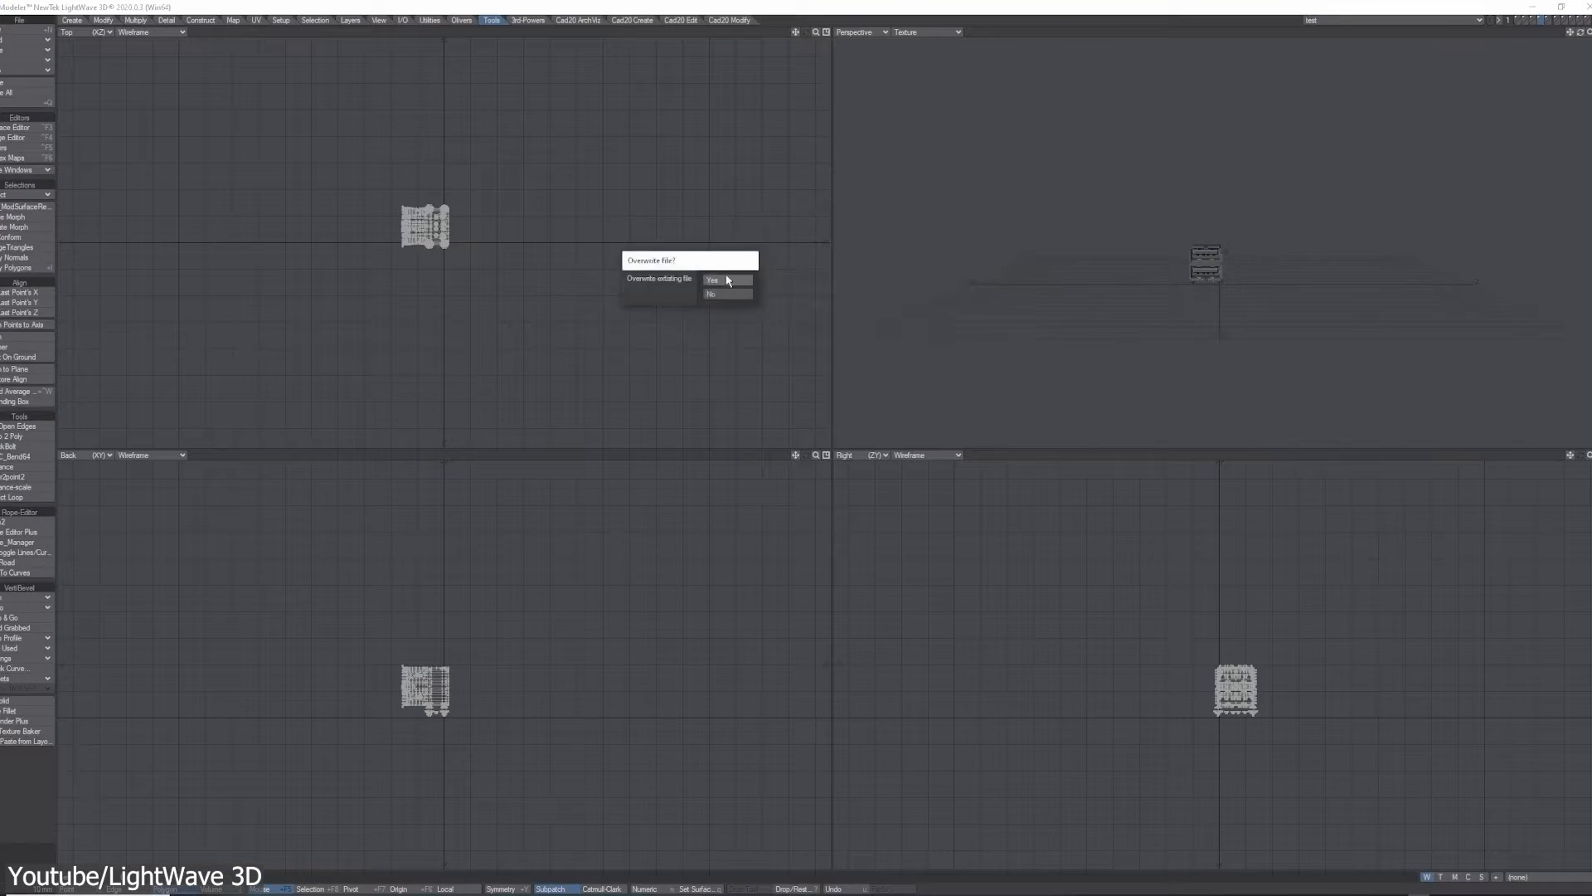
{"action": "left_click", "coordinate": [713, 280]}
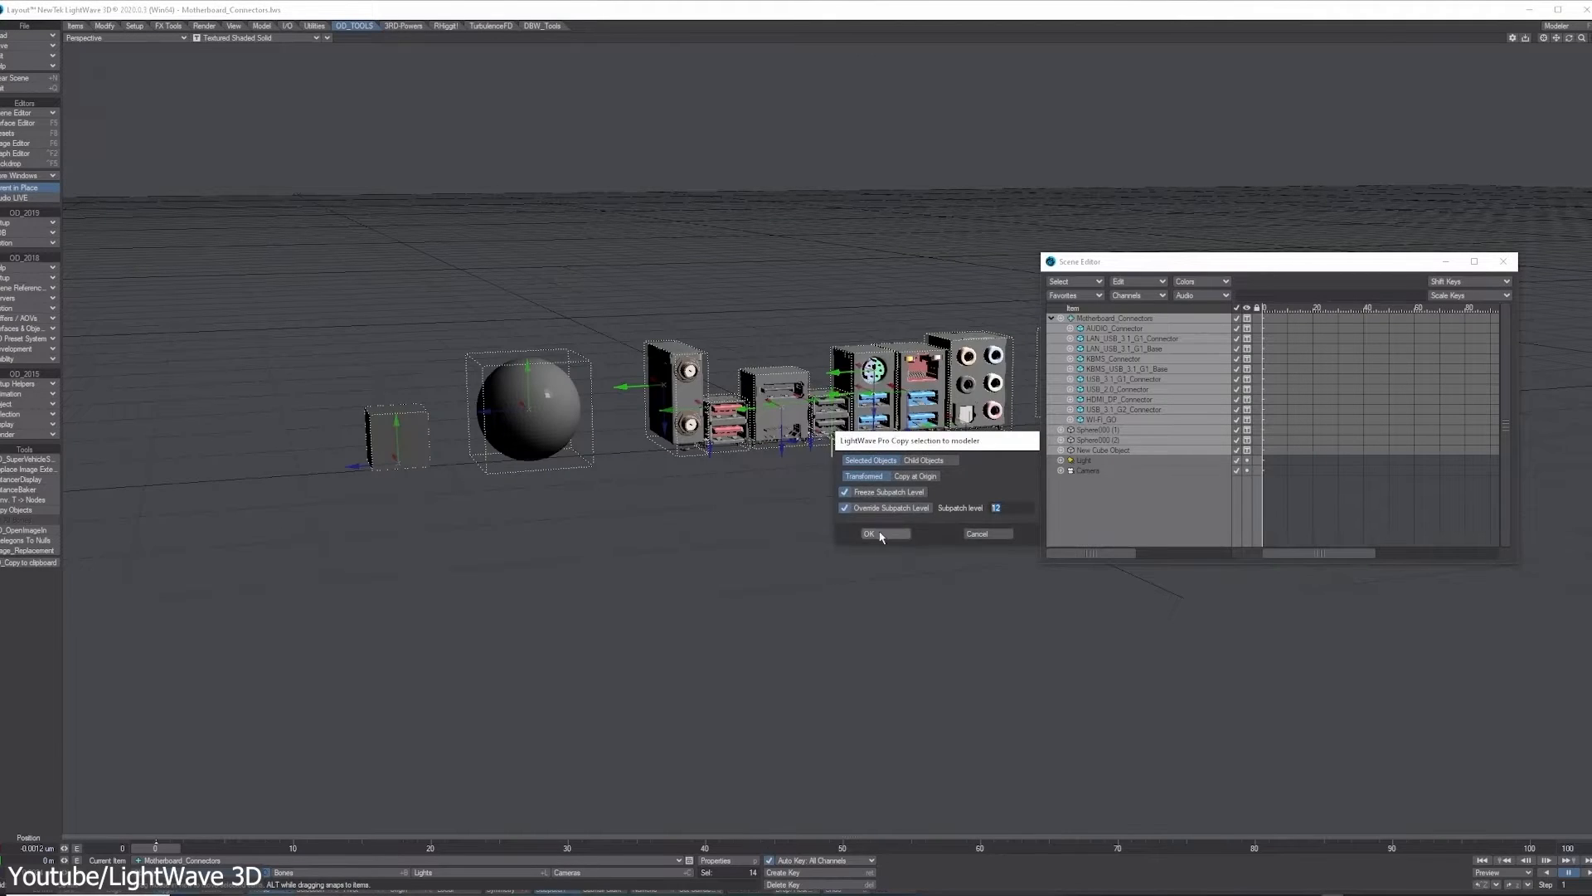
{"action": "left_click", "coordinate": [867, 534]}
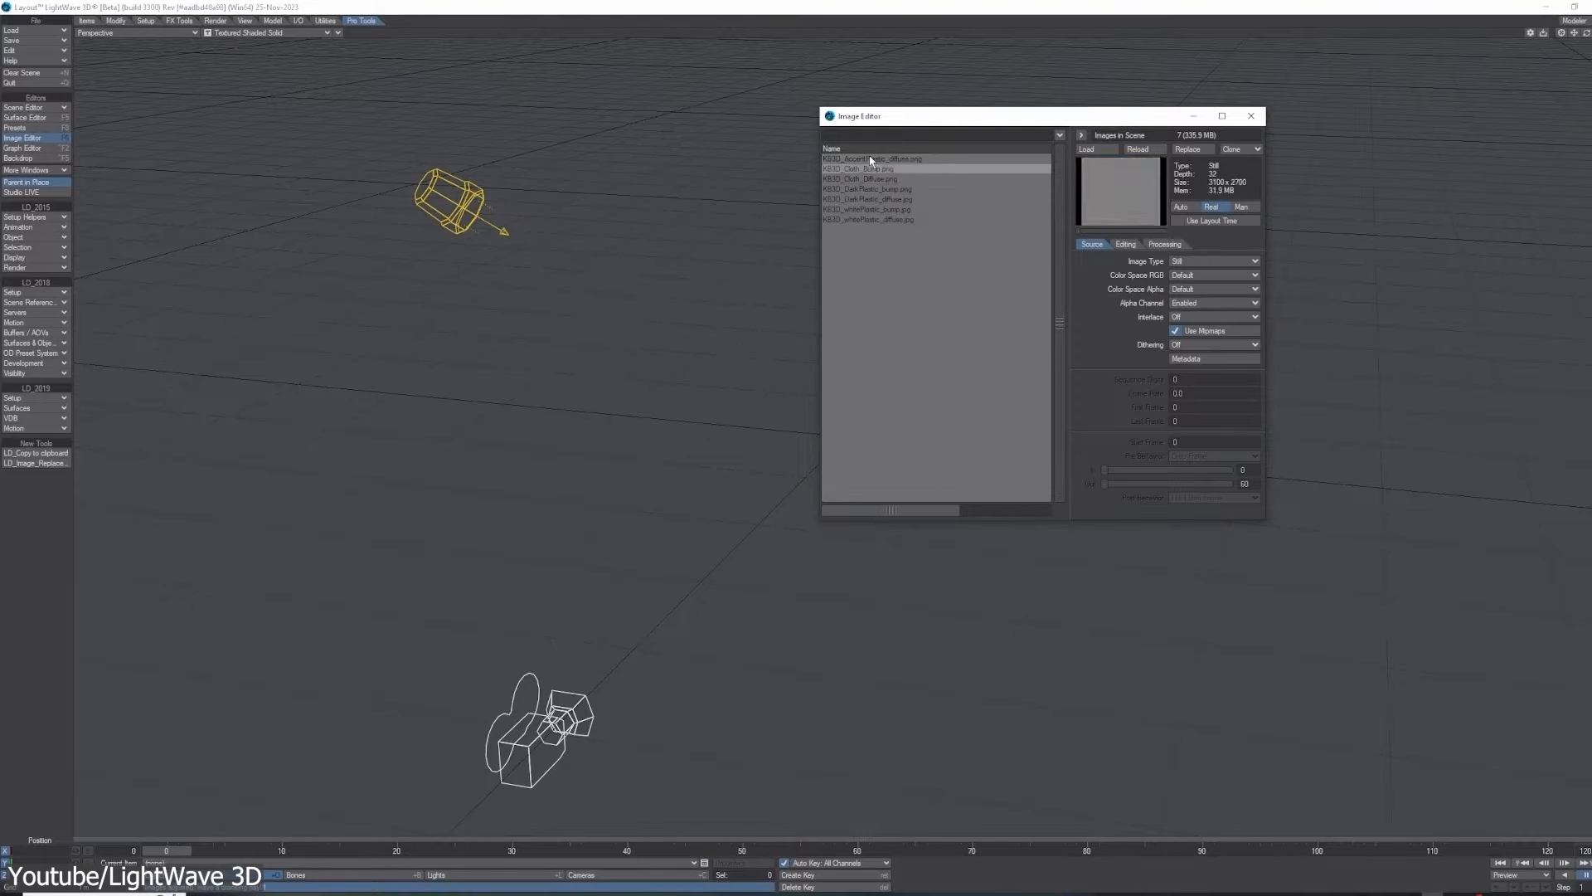
Set Pro Tools Image Replacement to swap the cloth textures for png versions 1024 pixels wide.
{"action": "left_click", "coordinate": [867, 179]}
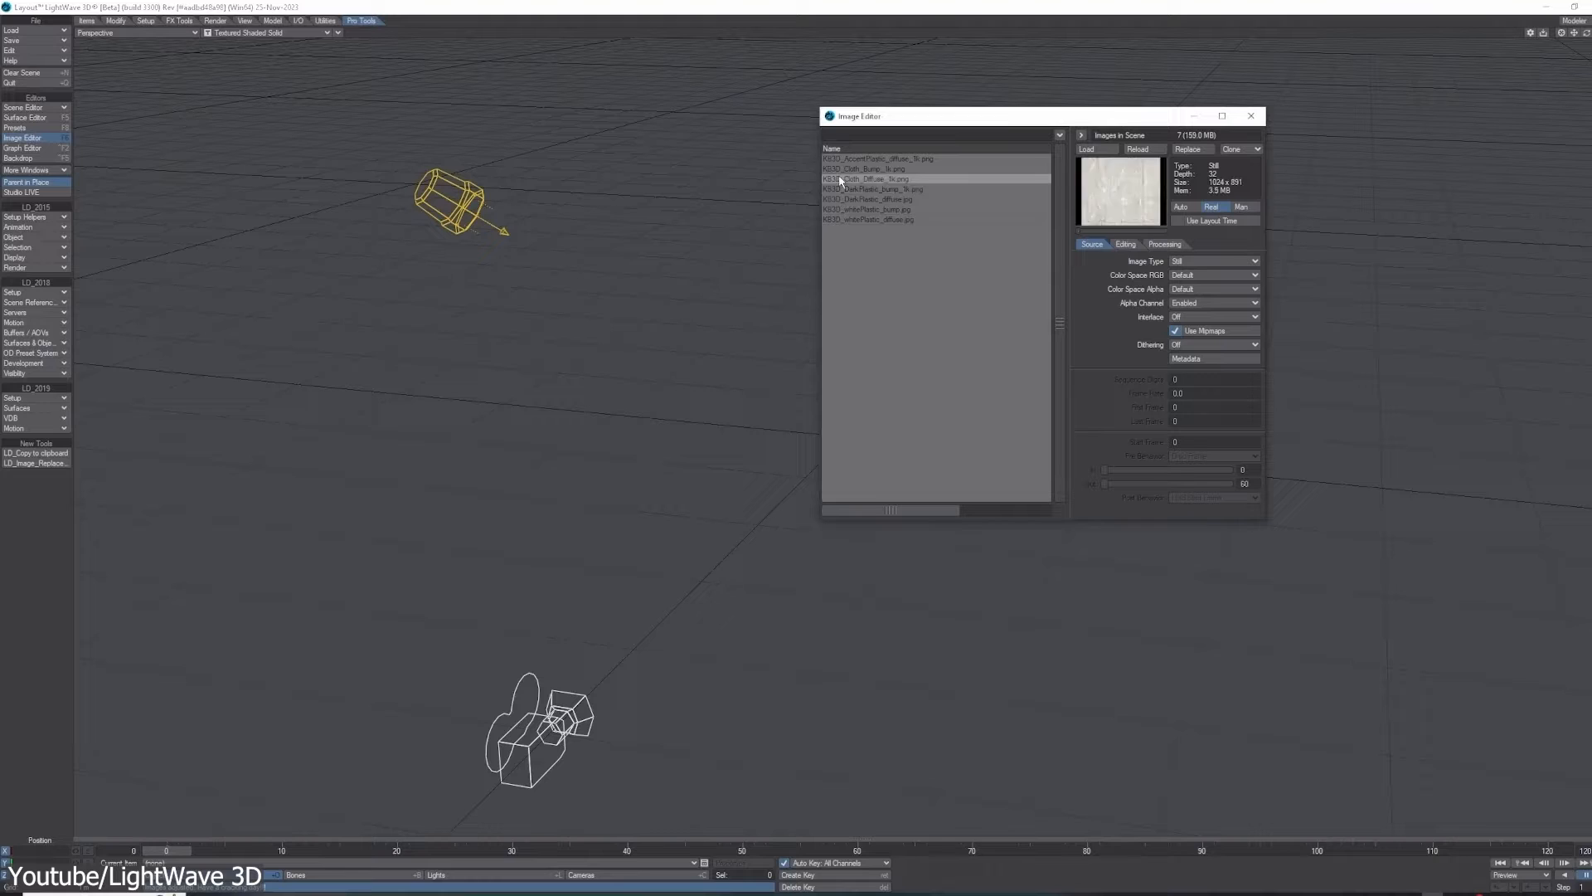
{"action": "left_click", "coordinate": [35, 463]}
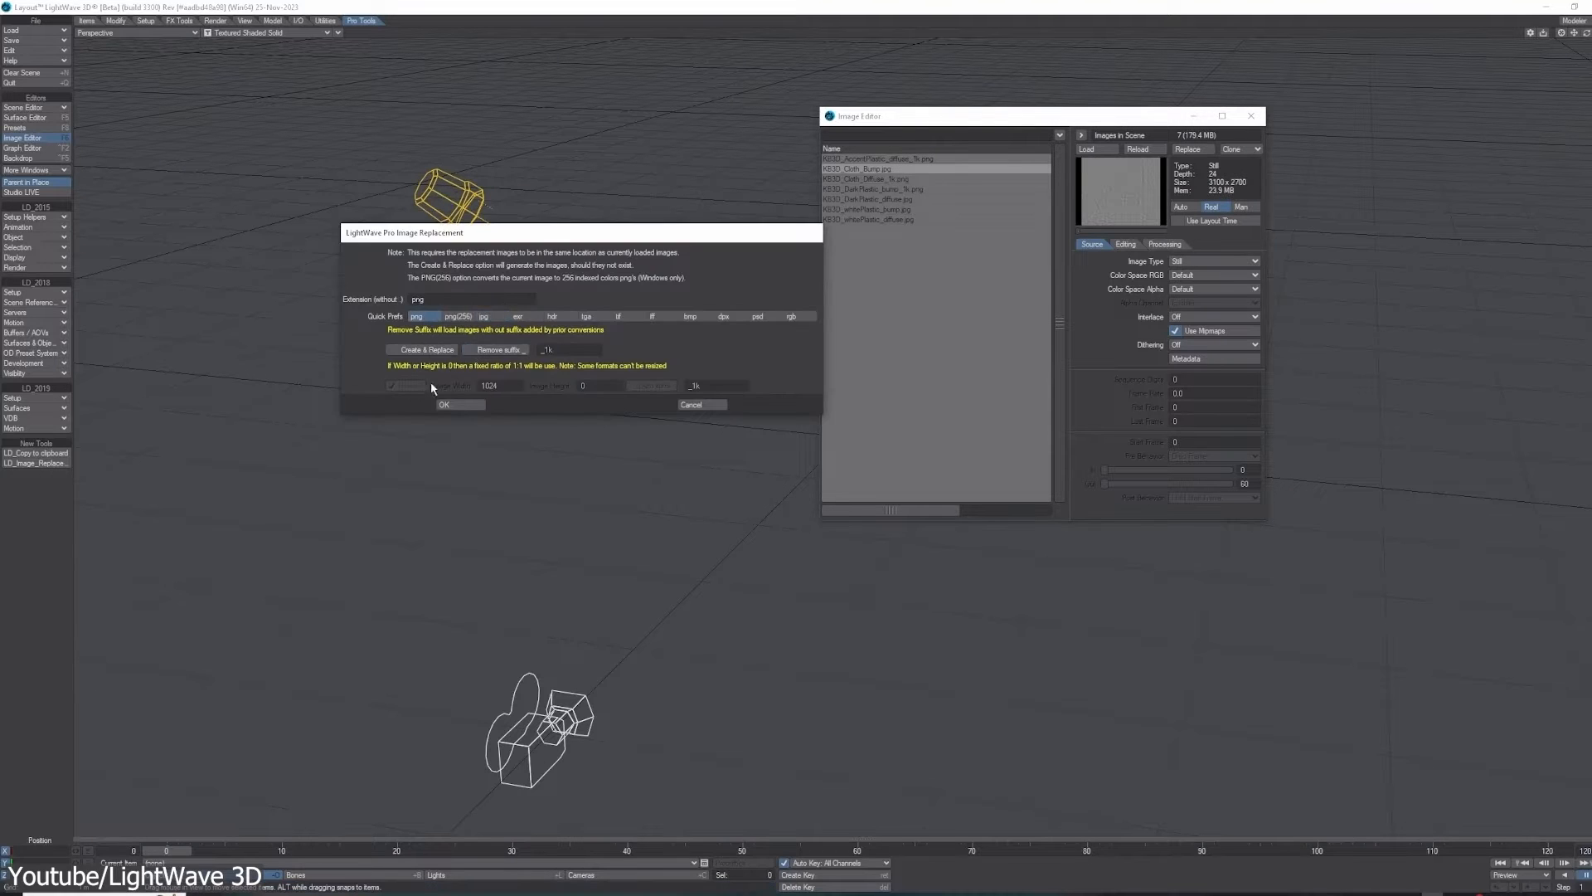
{"action": "left_click", "coordinate": [445, 405]}
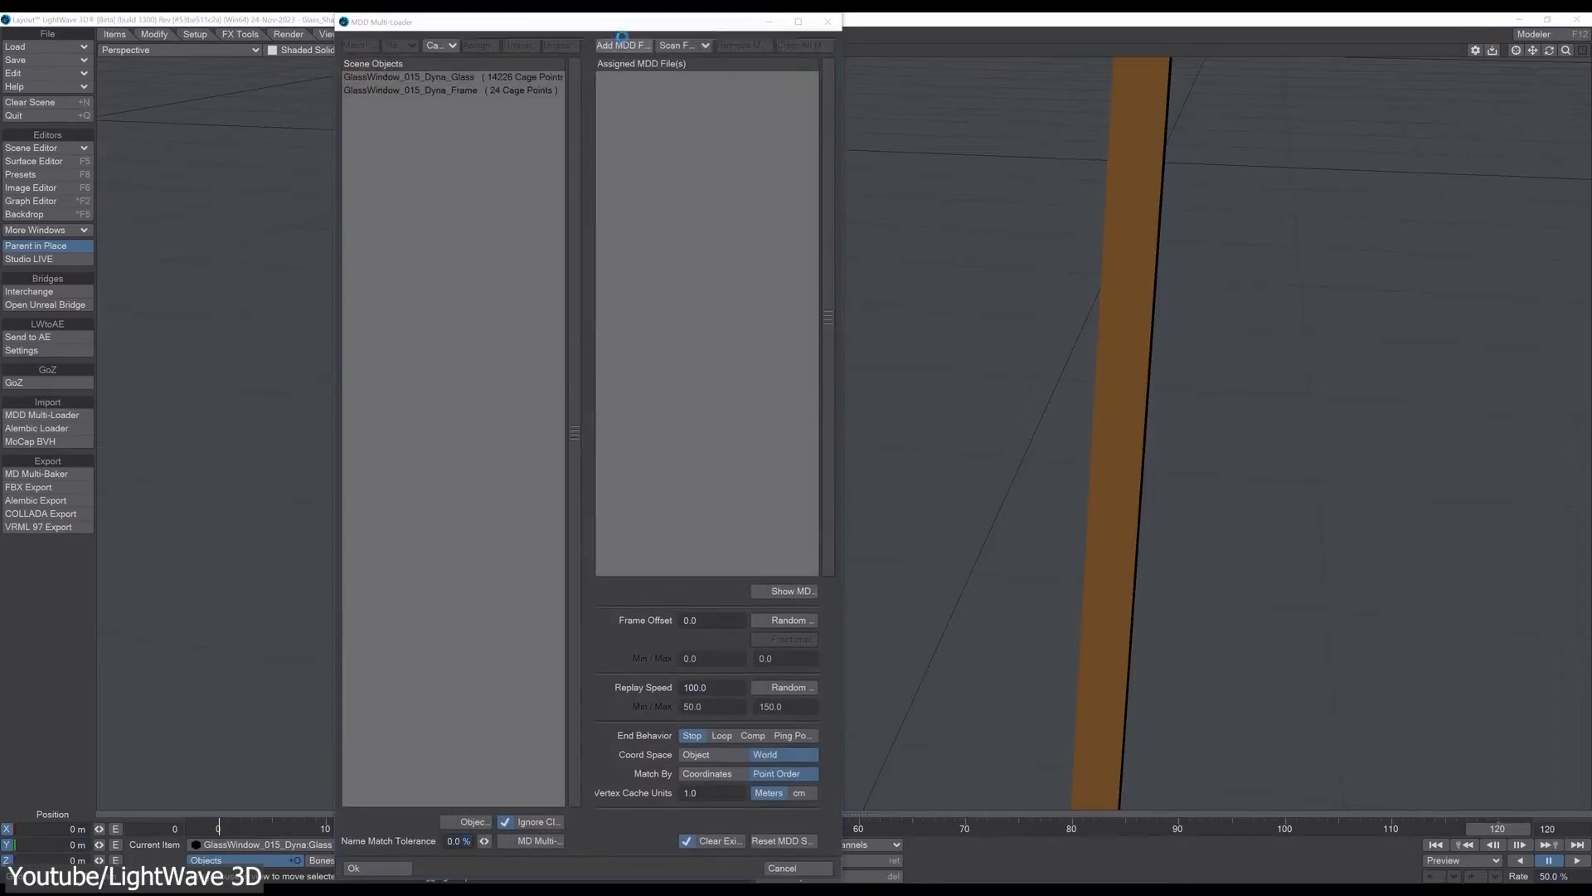
Add MDD point-cache files for the glass window's glass and frame objects in the MDD Multi-Loader.
{"action": "left_click", "coordinate": [352, 867]}
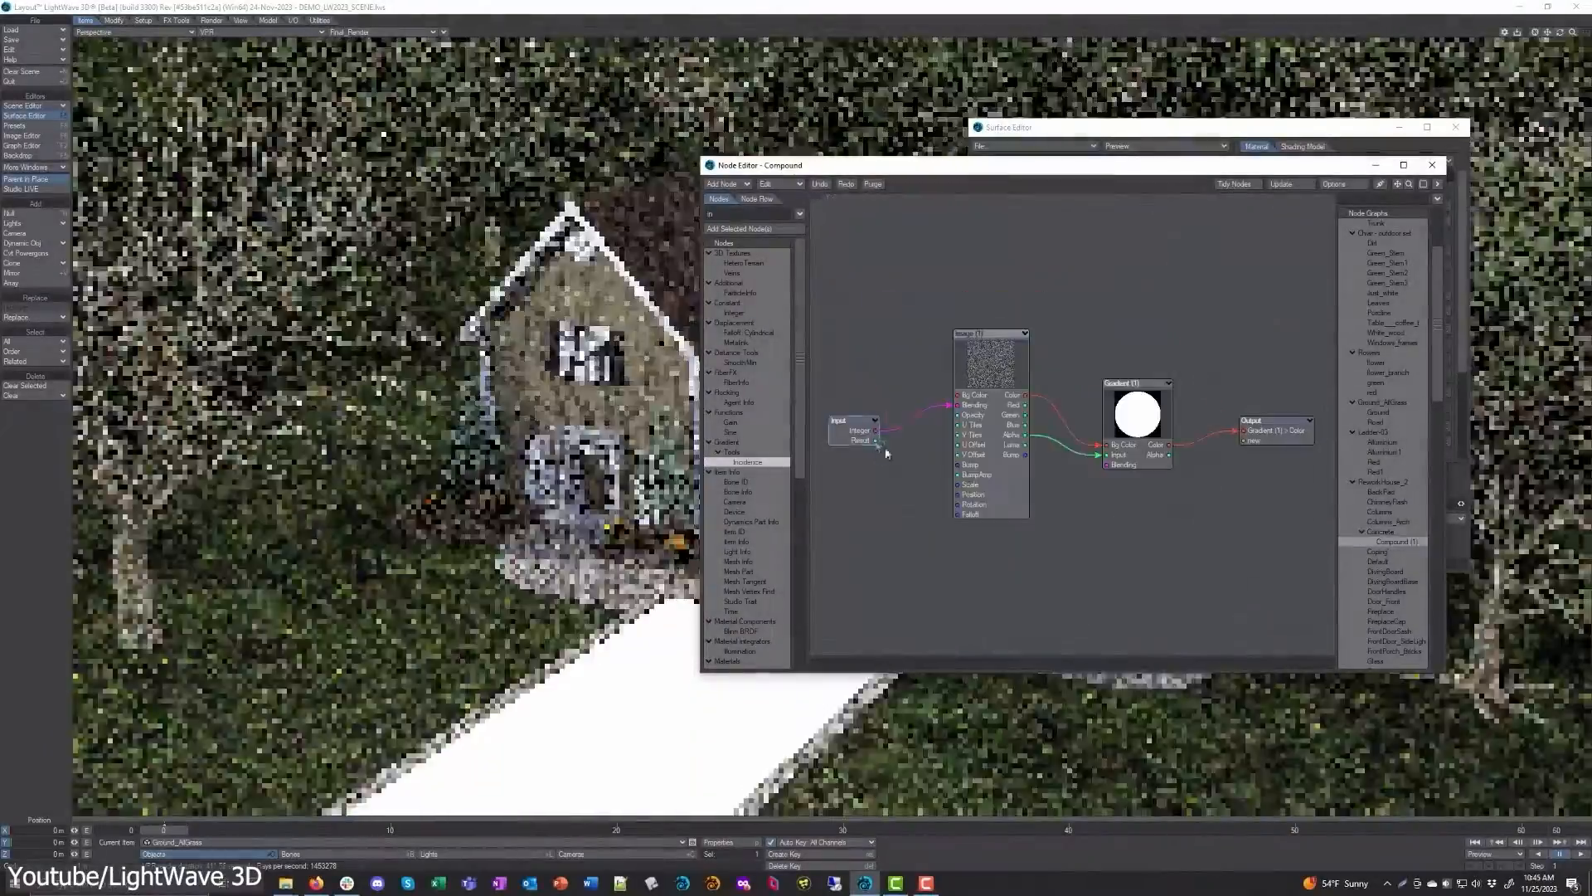
Save the Concrete surface's selected nodes as a user preset named MySetup.
{"action": "left_click", "coordinate": [1400, 621]}
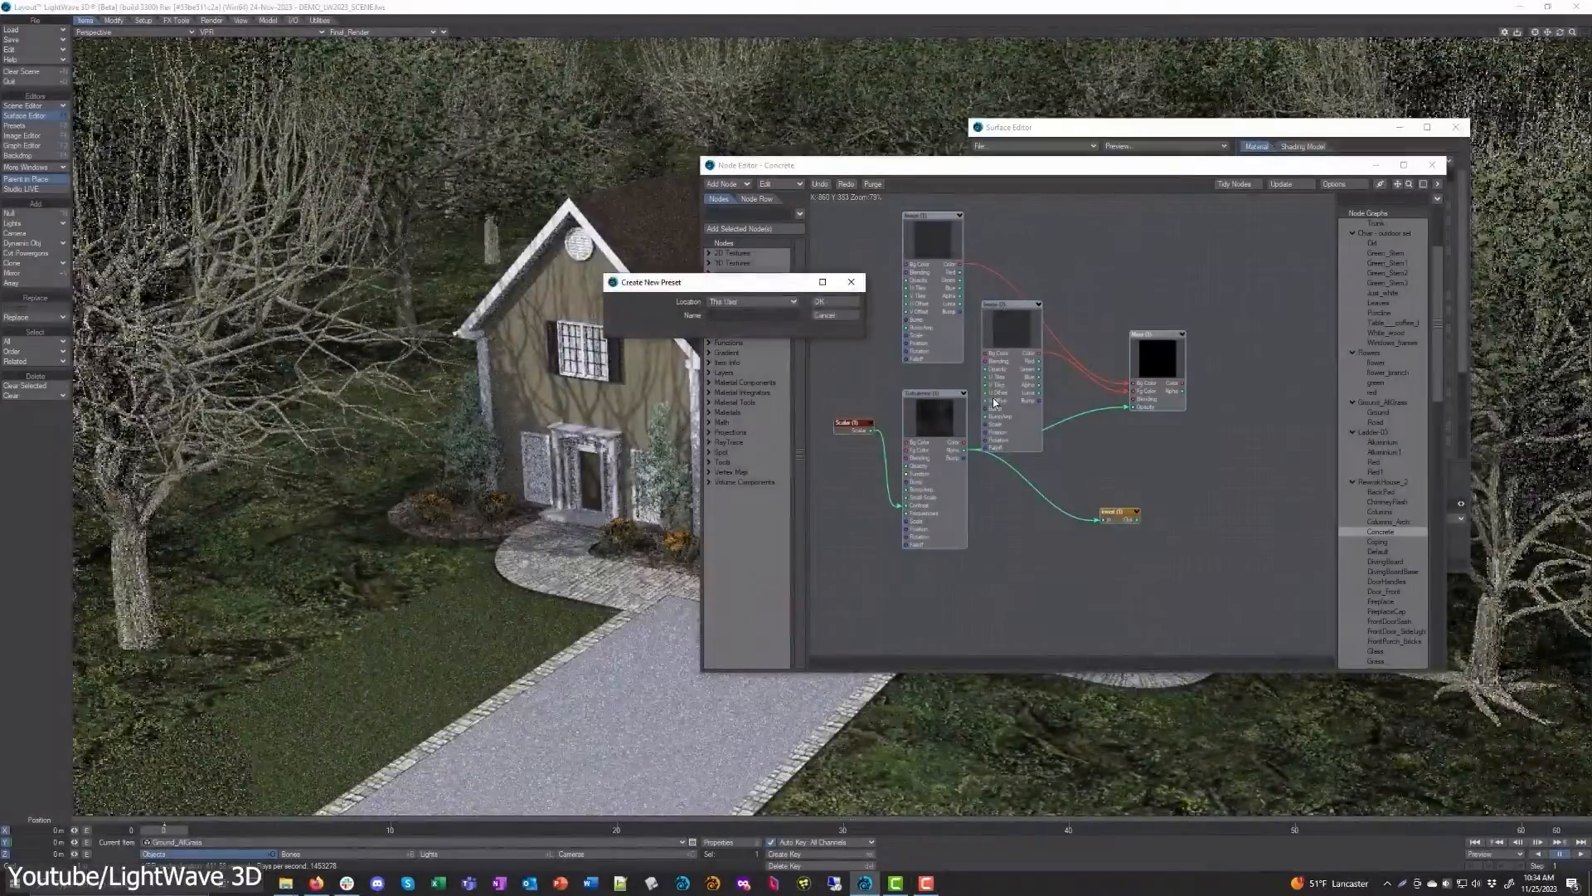
{"action": "left_click", "coordinate": [819, 300]}
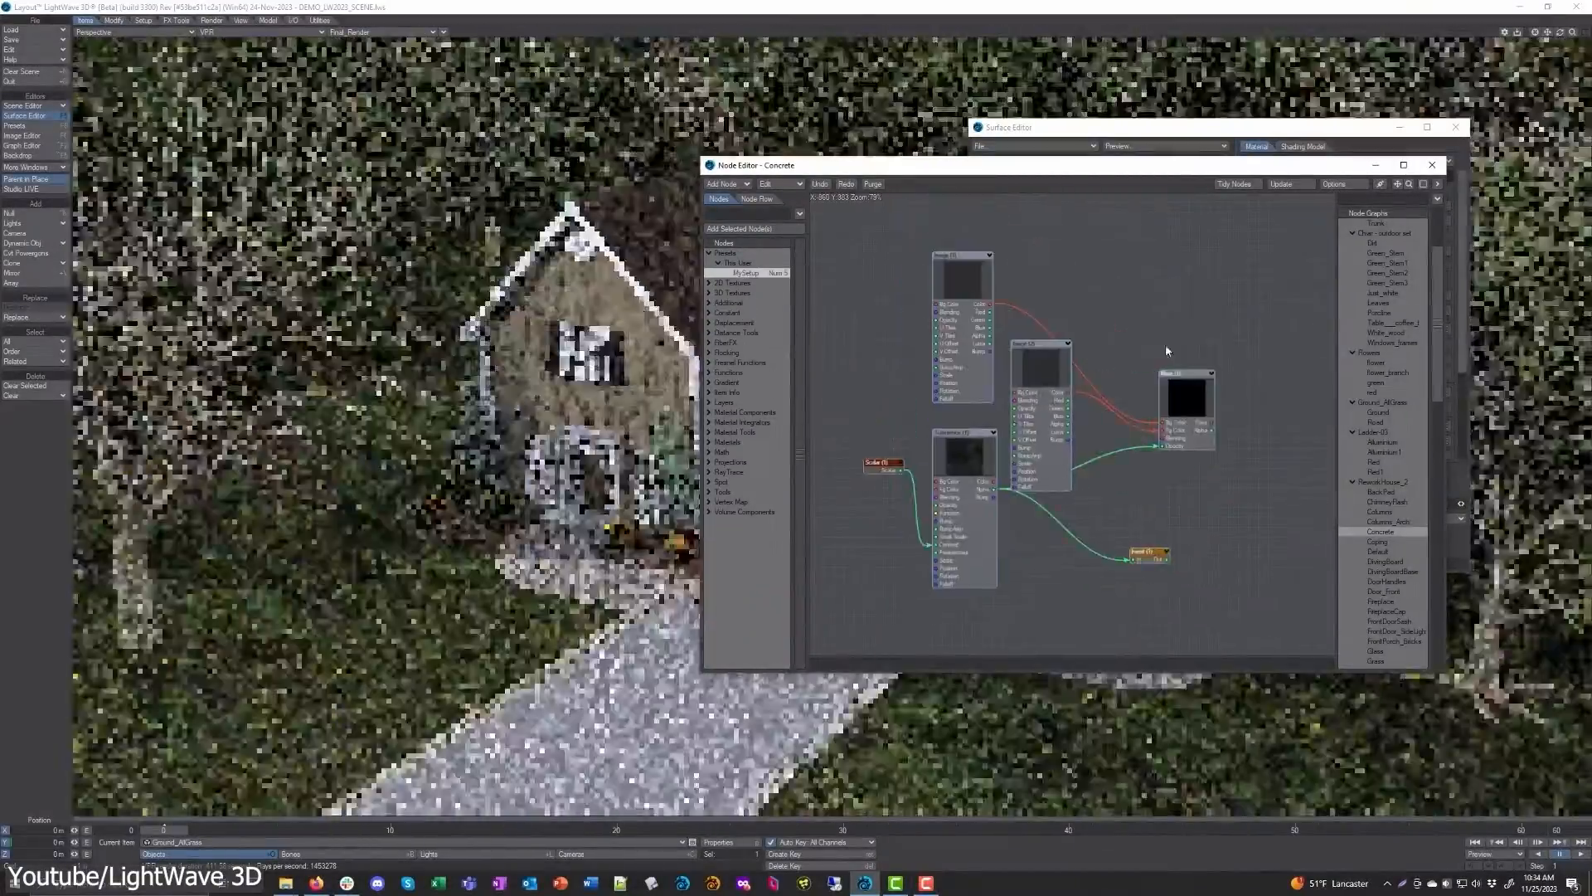